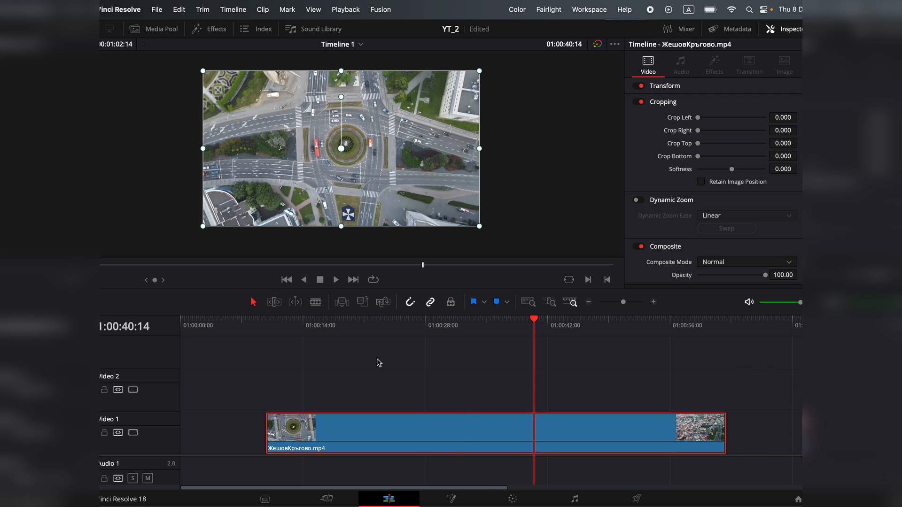
- Search the effects library for 'grid' and apply the Resolve FX Generate Grid to the roundabout clip
left_click(208, 29)
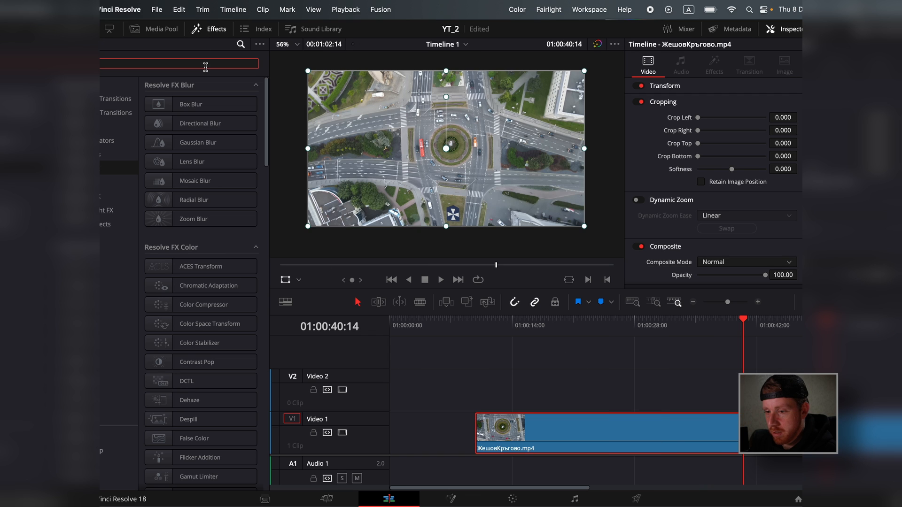
type("grid")
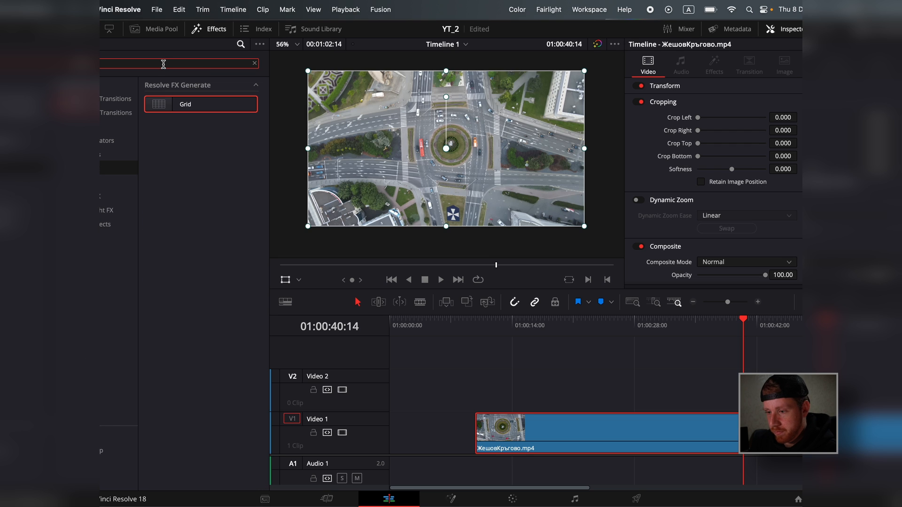
double_click(185, 104)
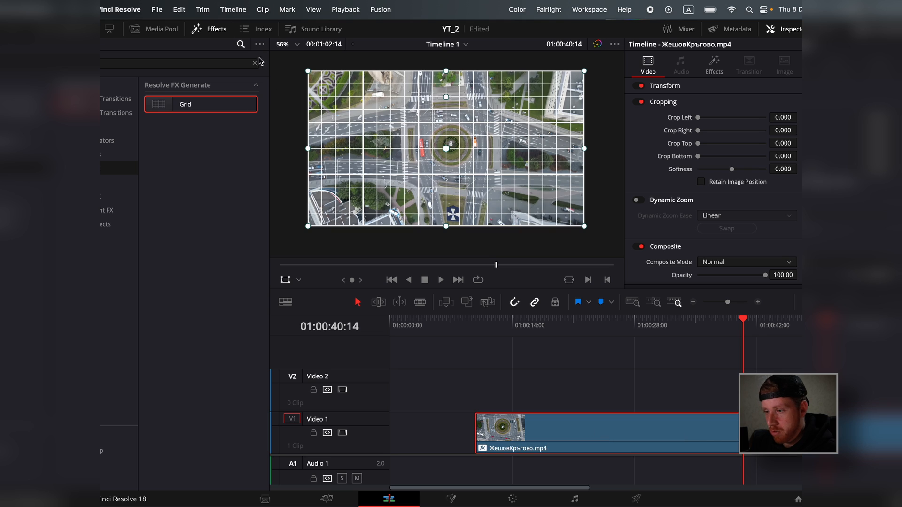
- Close the effects library and show the Grid effect's row and column cell settings in the Inspector
left_click(254, 62)
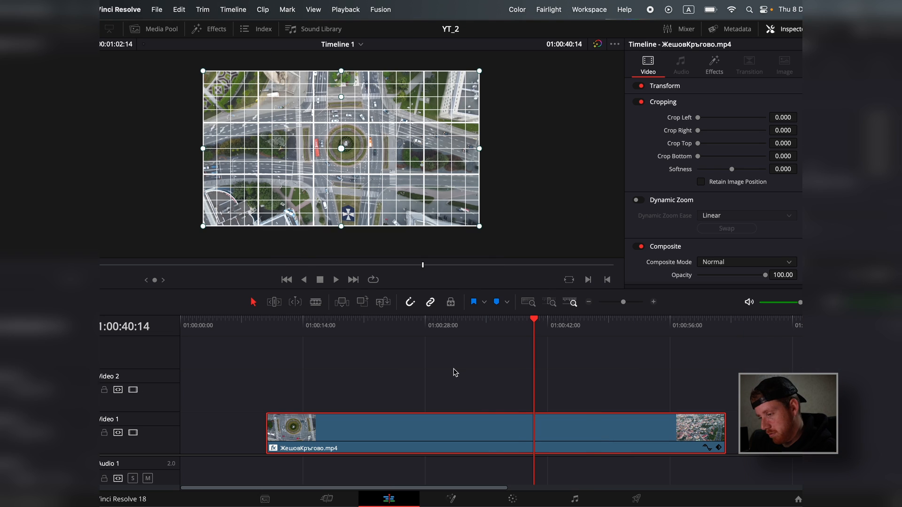
mouse_move(397, 100)
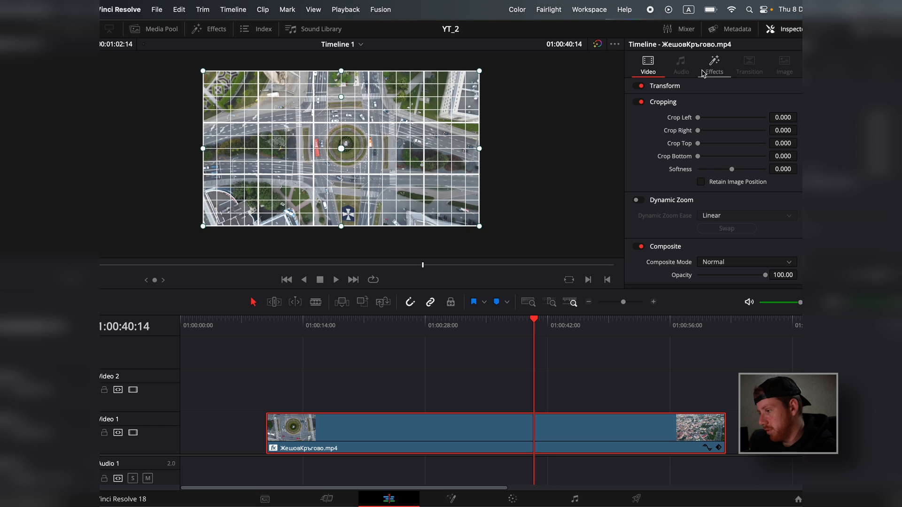
left_click(713, 65)
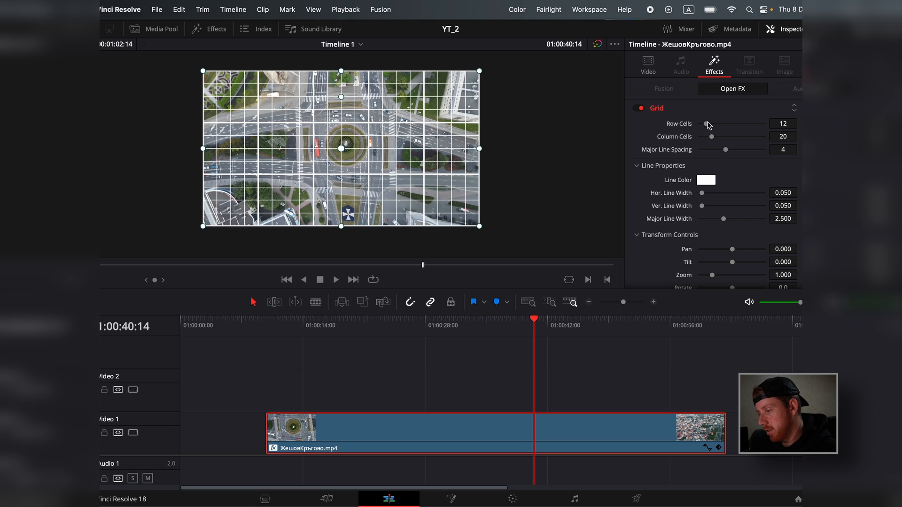
mouse_move(663, 144)
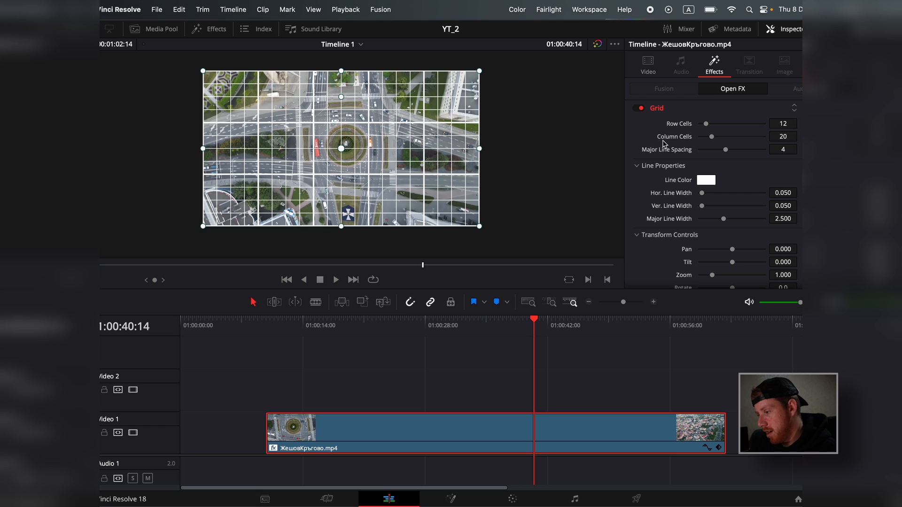
mouse_move(646, 159)
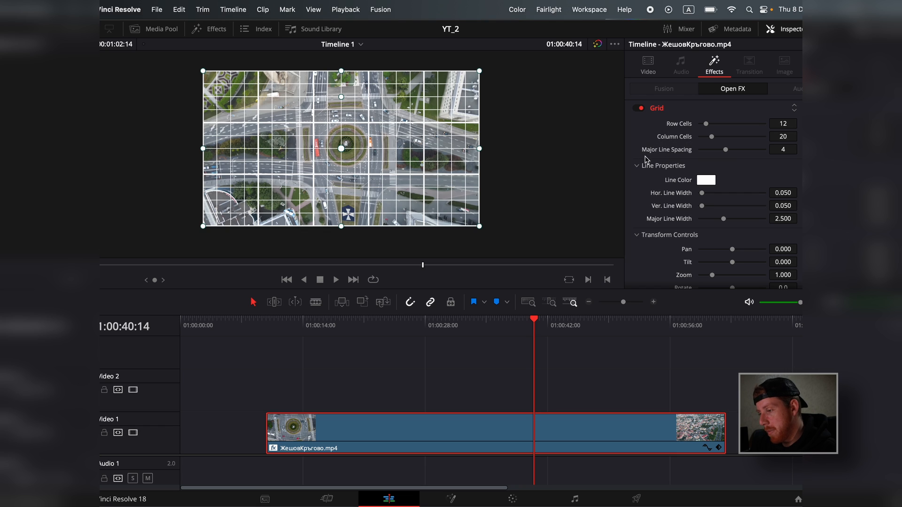
mouse_move(426, 79)
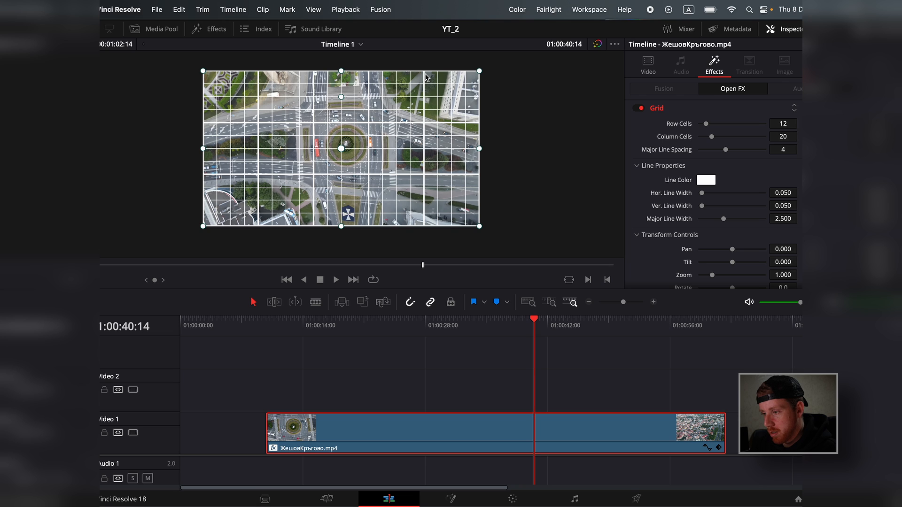
mouse_move(441, 311)
type("3")
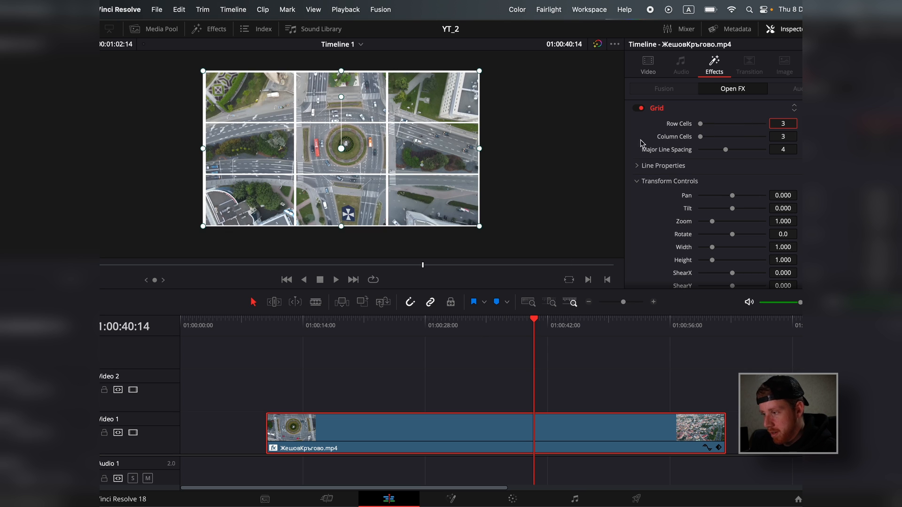
- Show the roundabout clip's Transform and Cropping settings in the Inspector's Video tab
left_click(647, 65)
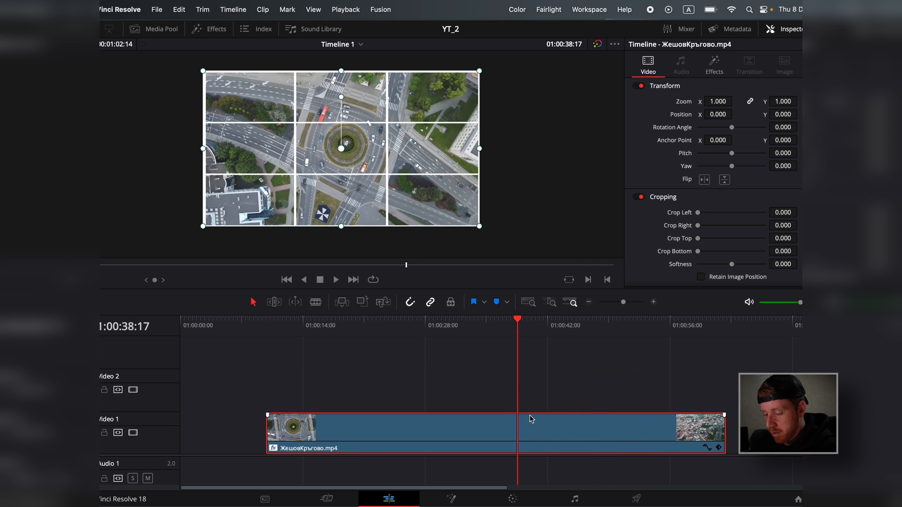
- Remove the Grid effect, split the clip near 00:31, and reopen the effects library
left_click(714, 63)
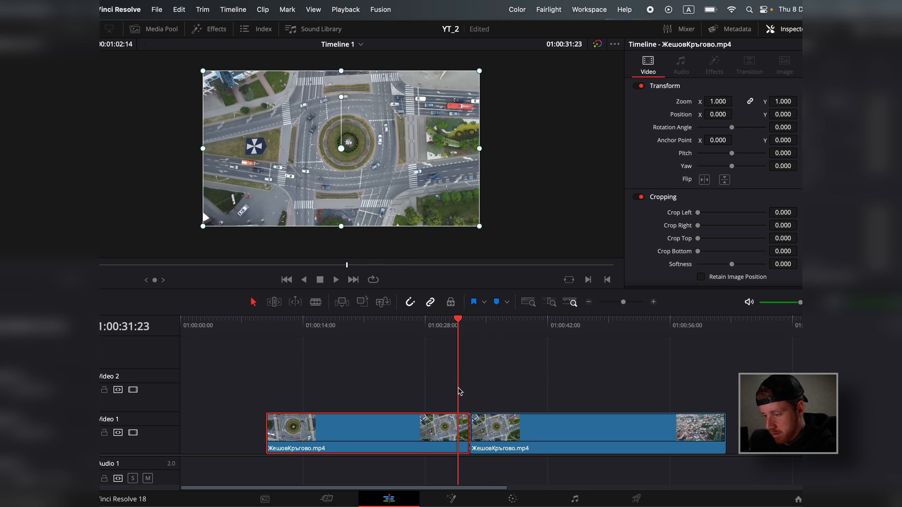
left_click(209, 29)
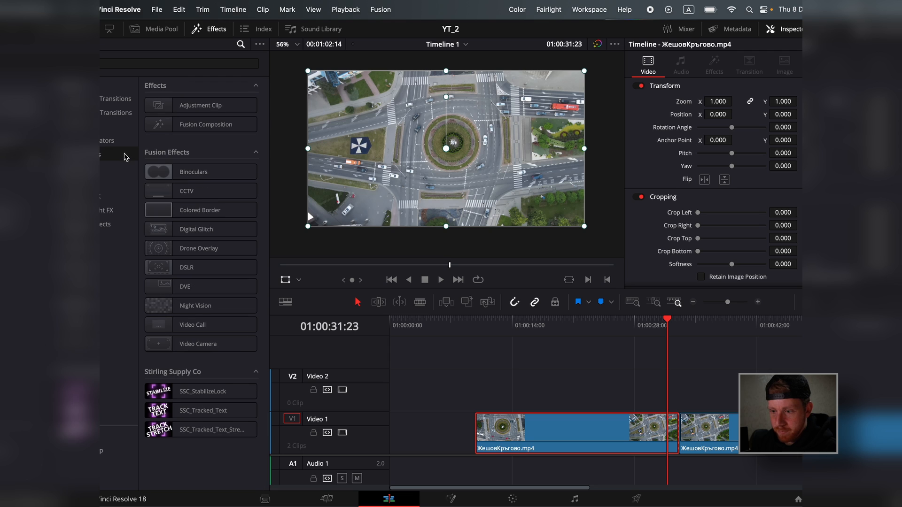
- Place an Adjustment Clip on Video 2 over both clips and give it the Grid effect
left_click(201, 104)
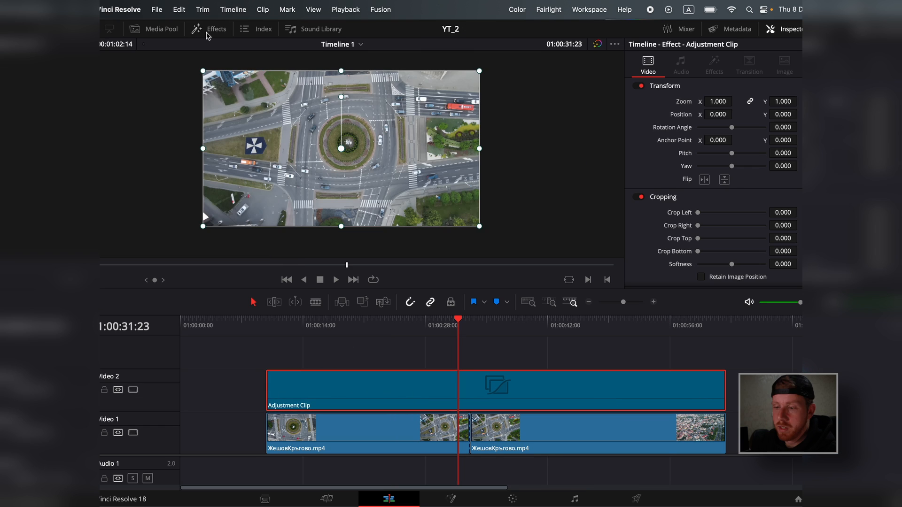
left_click(216, 29)
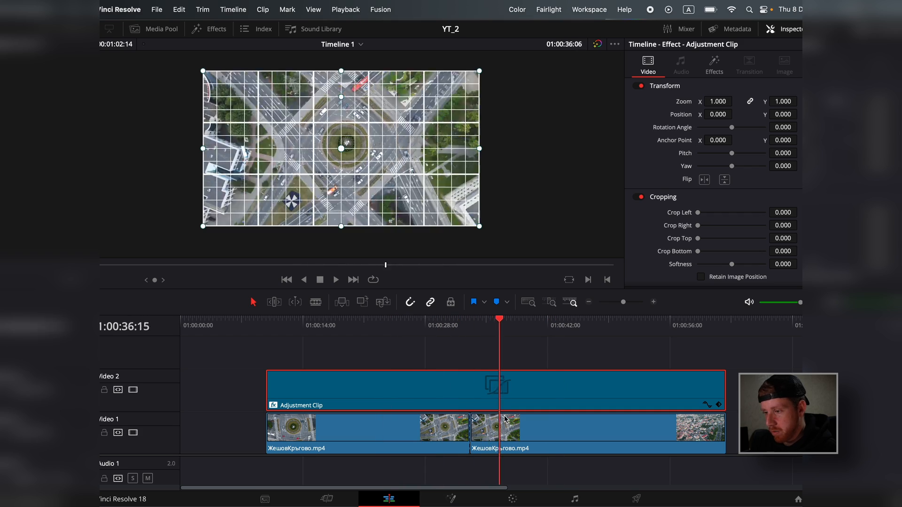
- Set the adjustment clip's Grid to 3 by 3, then select the first clip for position -20, -20
left_click(715, 65)
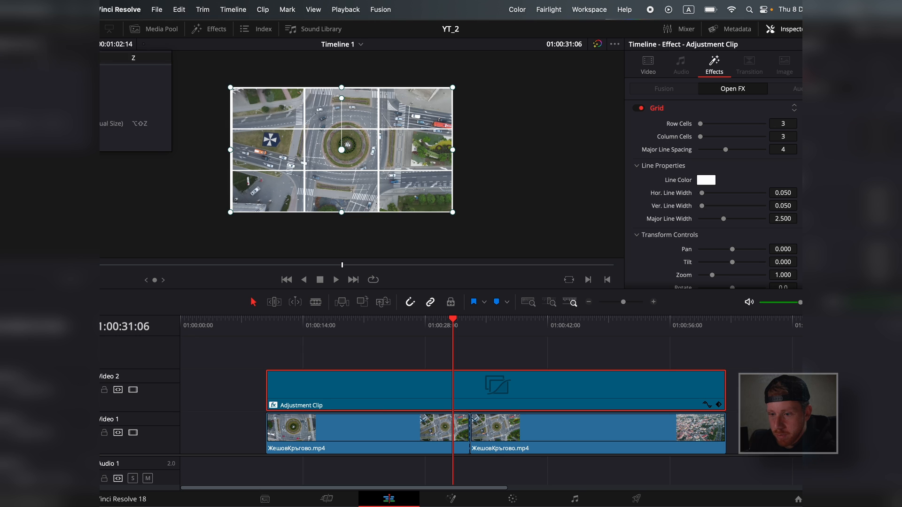
left_click(358, 427)
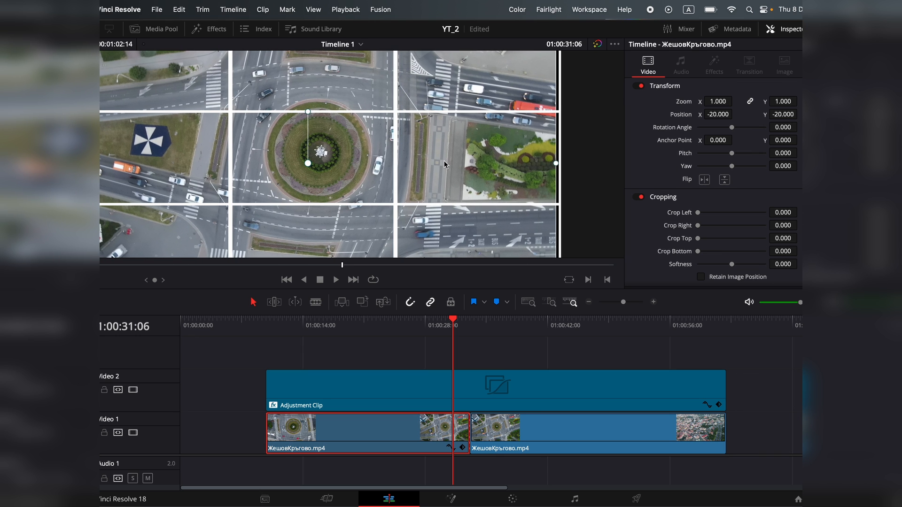